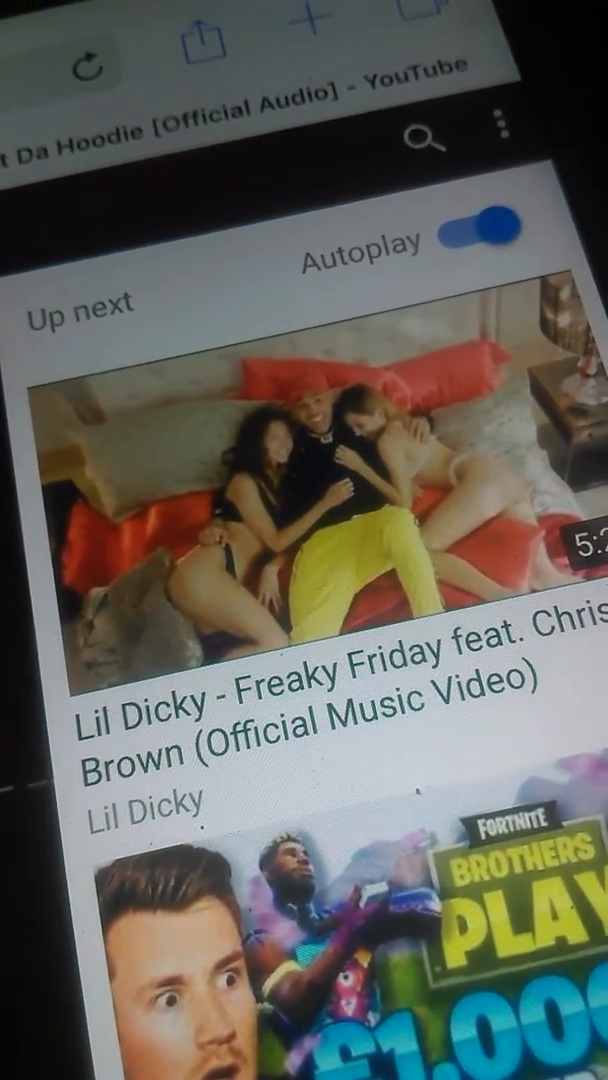
scroll(down, 3)
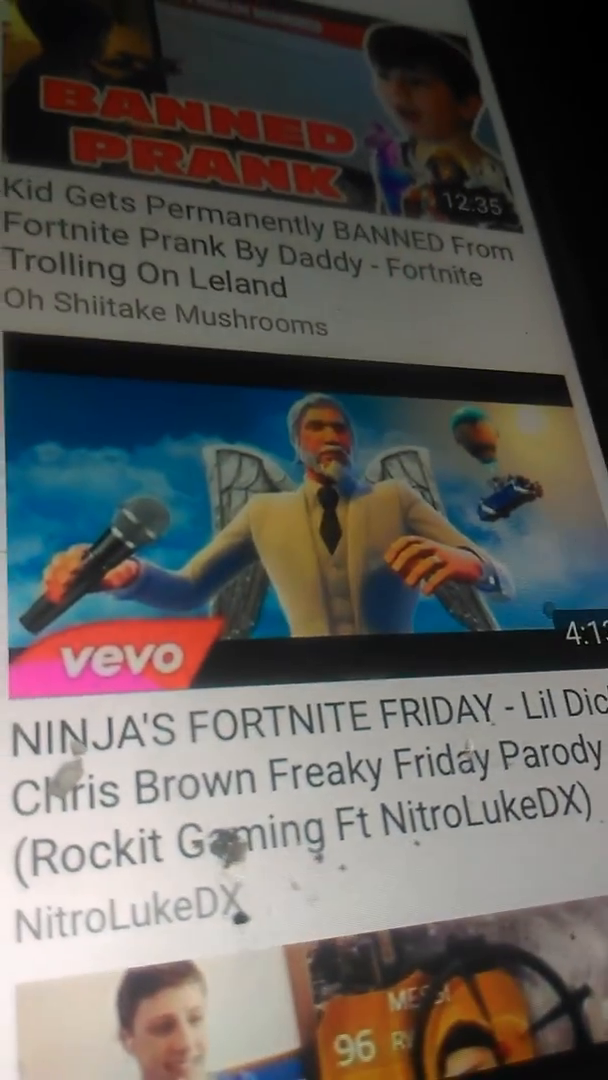
scroll(up, 3)
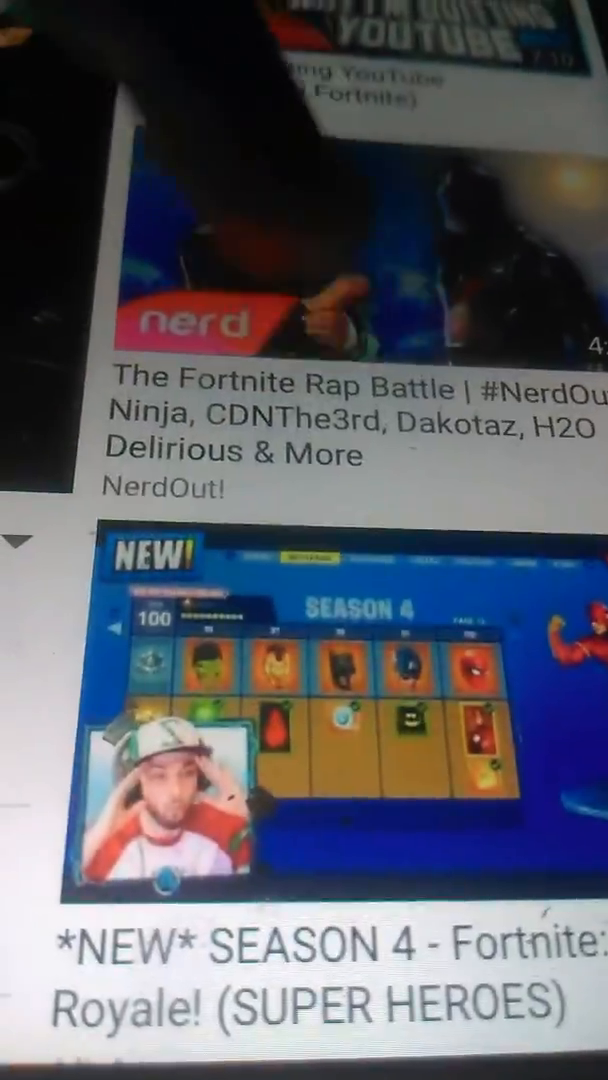
scroll(down, 3)
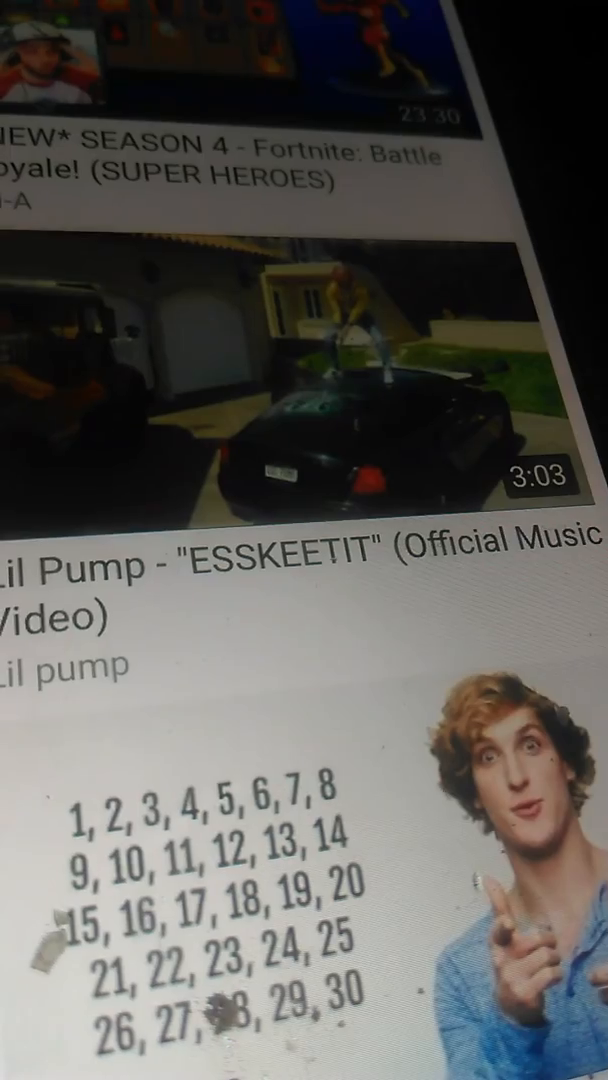
scroll(down, 3)
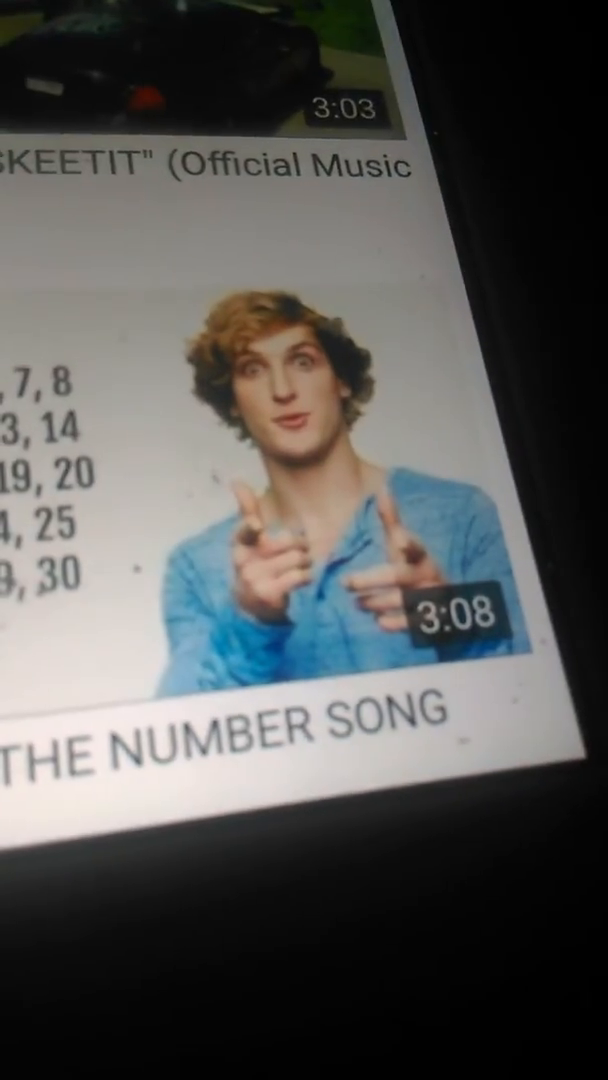